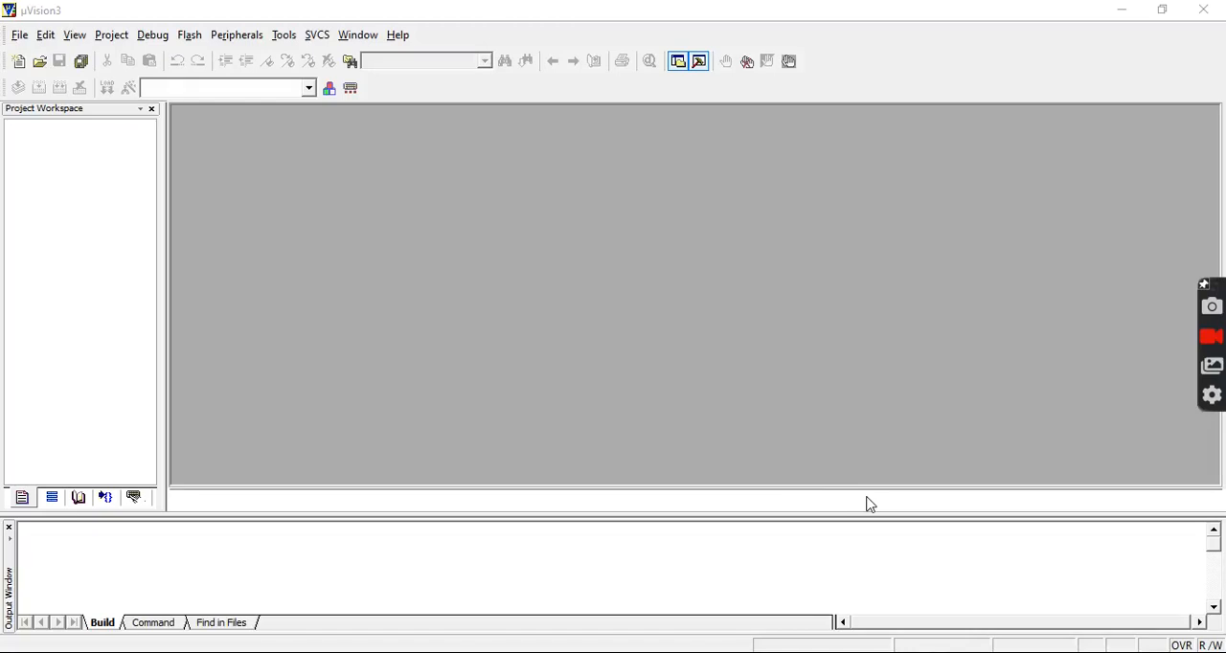
mouse_move(122, 35)
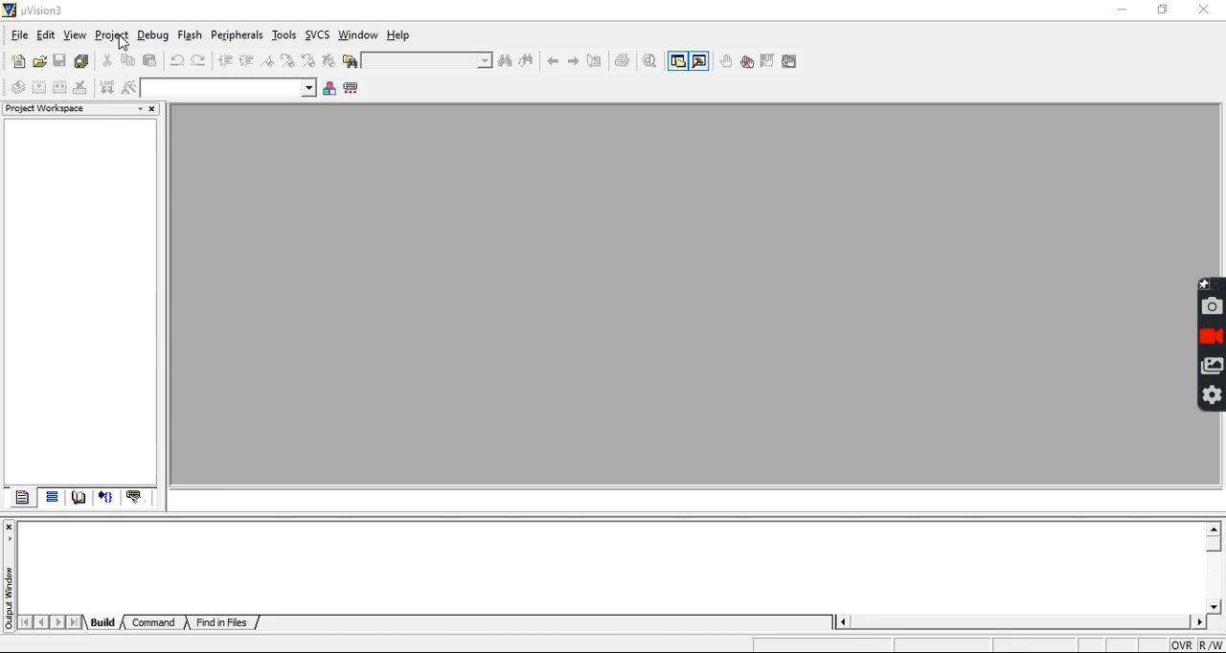
- Load the intex2 project from the Ramesh Examples folder, showing intex2.c in the editor
left_click(119, 34)
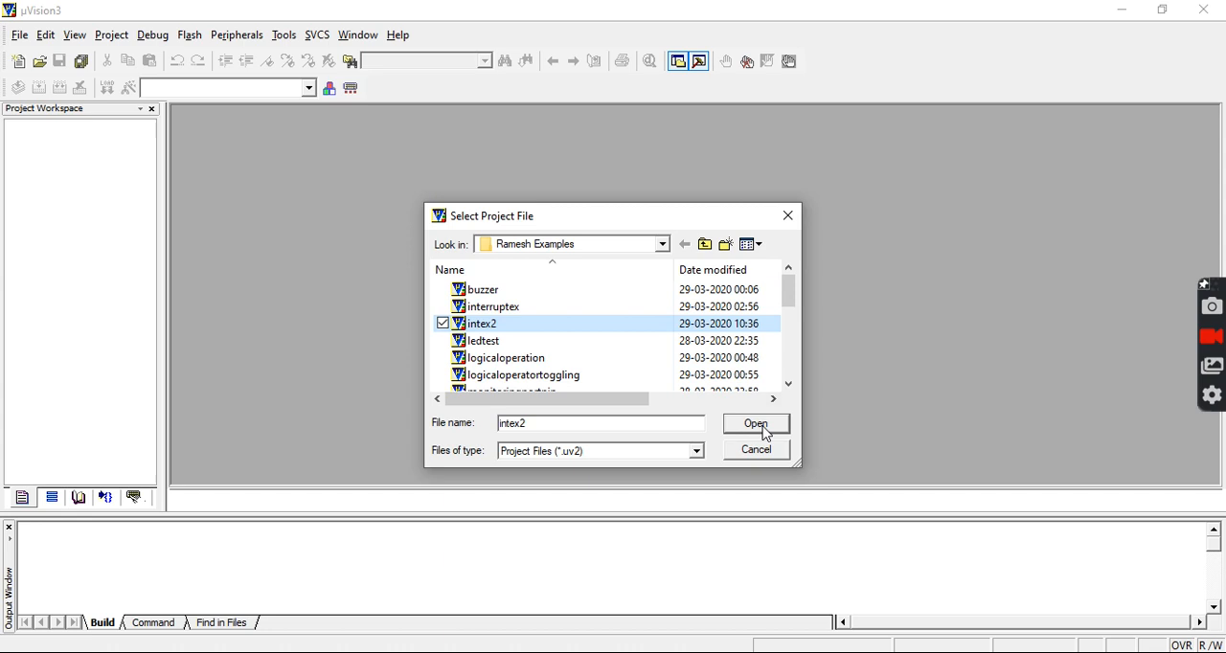
left_click(754, 424)
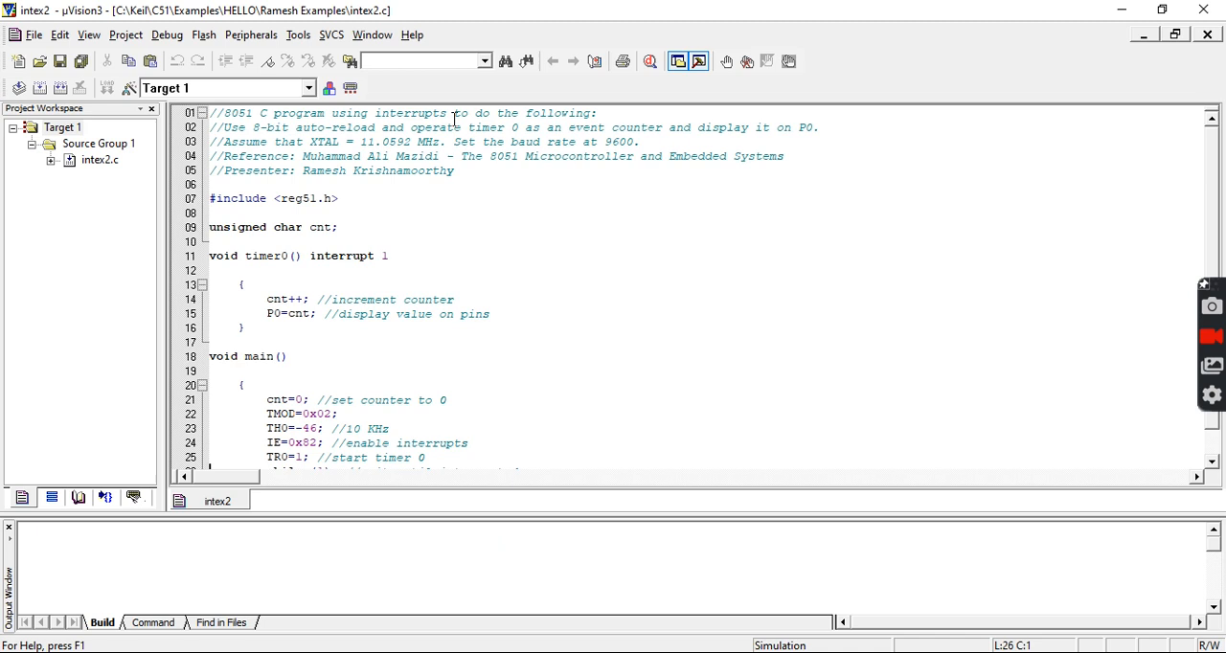
left_click_drag(468, 127, 795, 127)
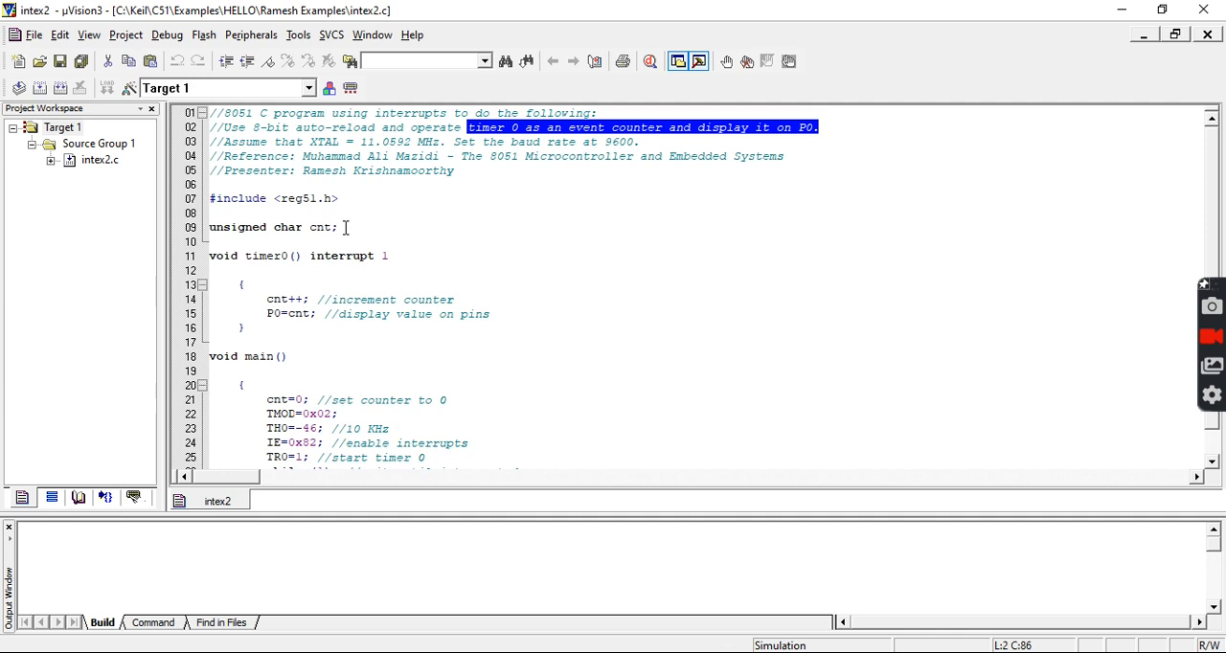
double_click(320, 228)
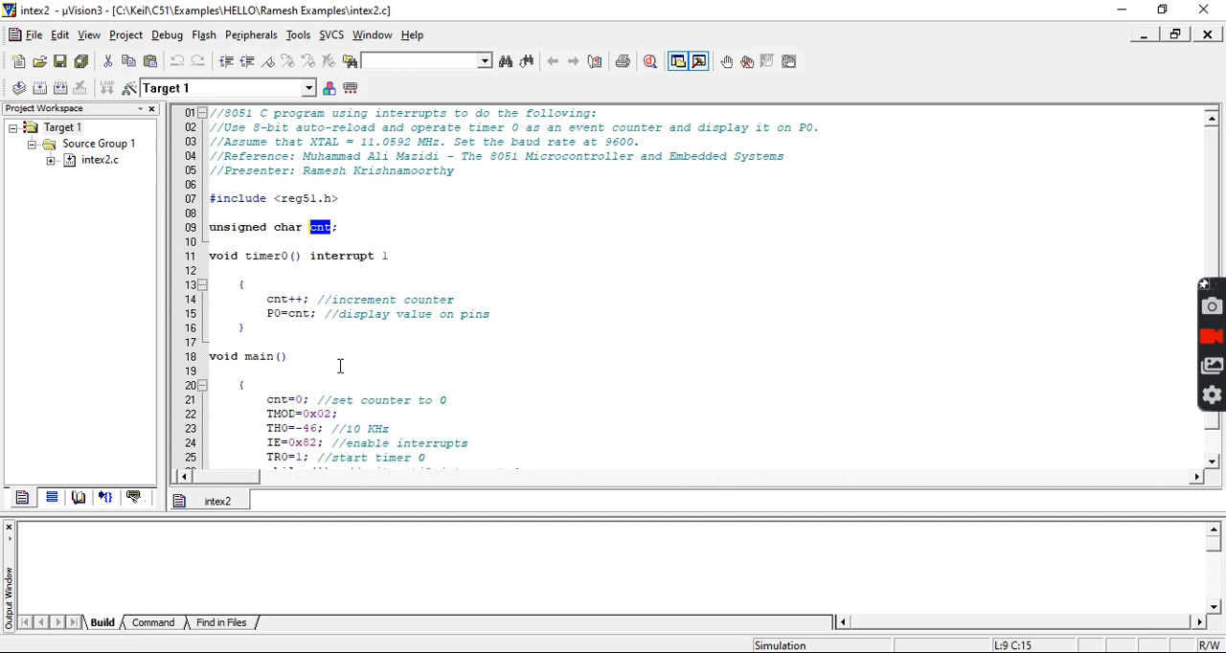
double_click(272, 256)
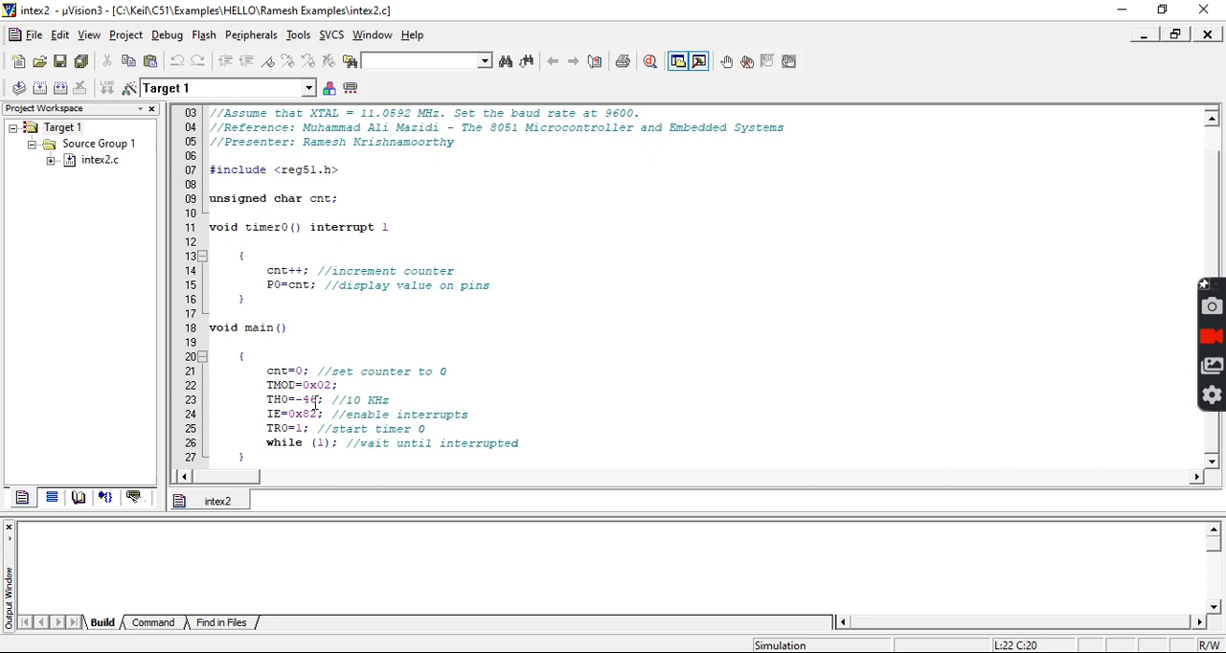
double_click(309, 400)
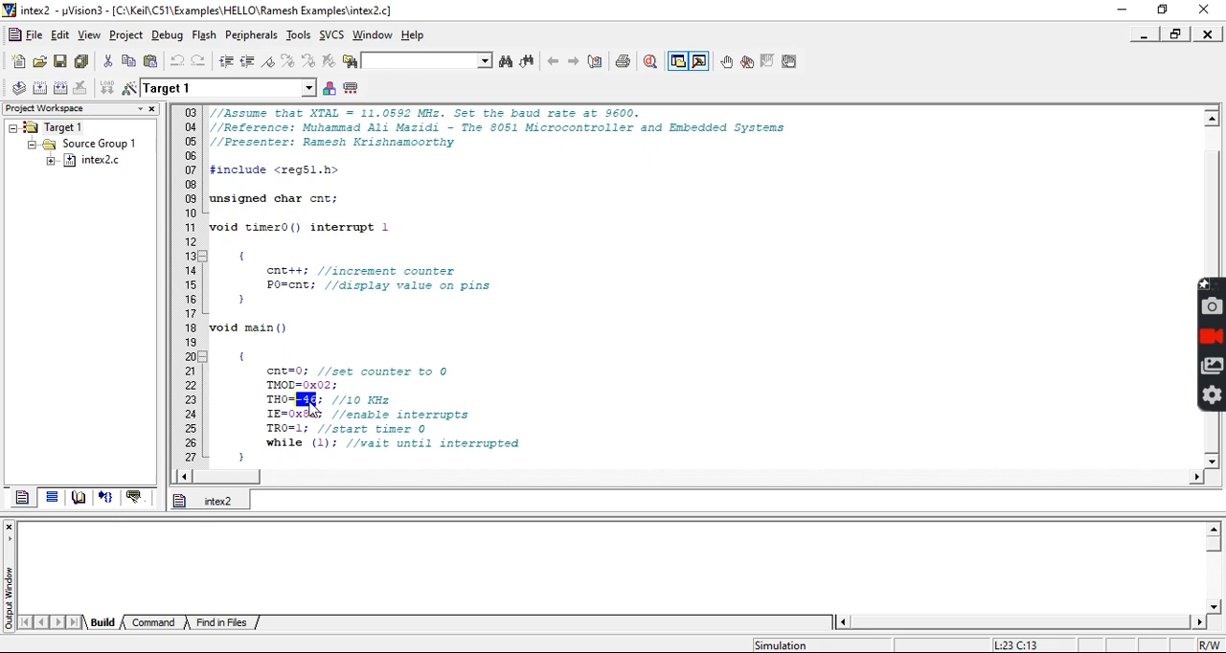
mouse_move(360, 398)
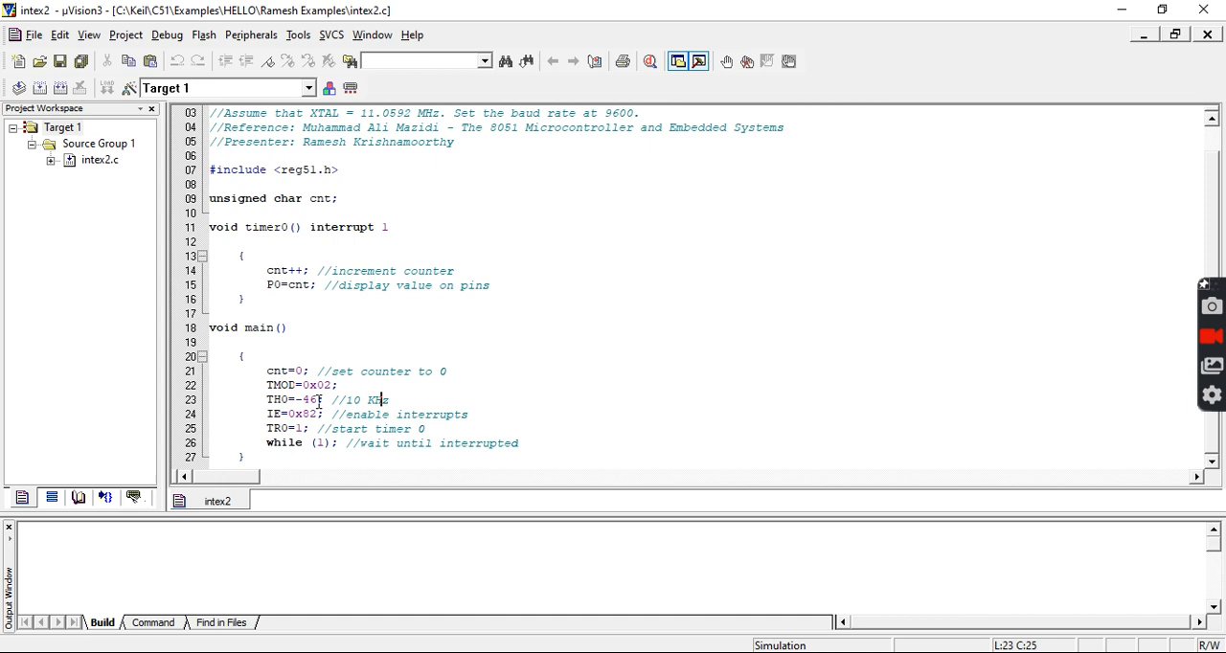
mouse_move(529, 385)
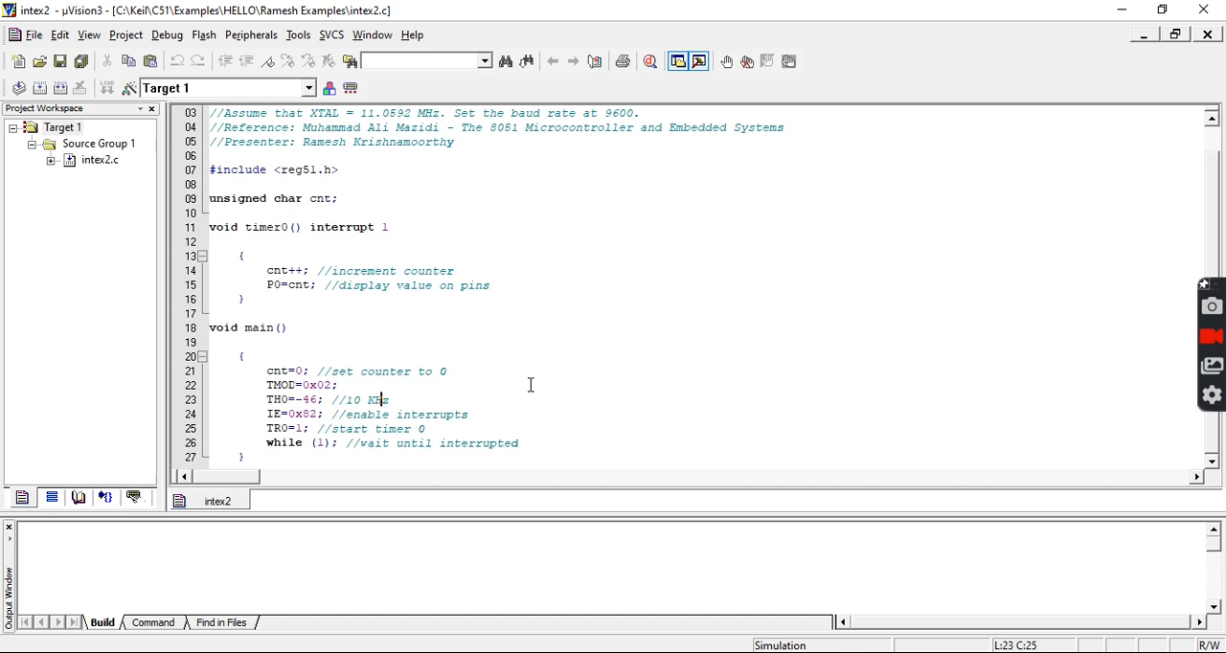
mouse_move(832, 330)
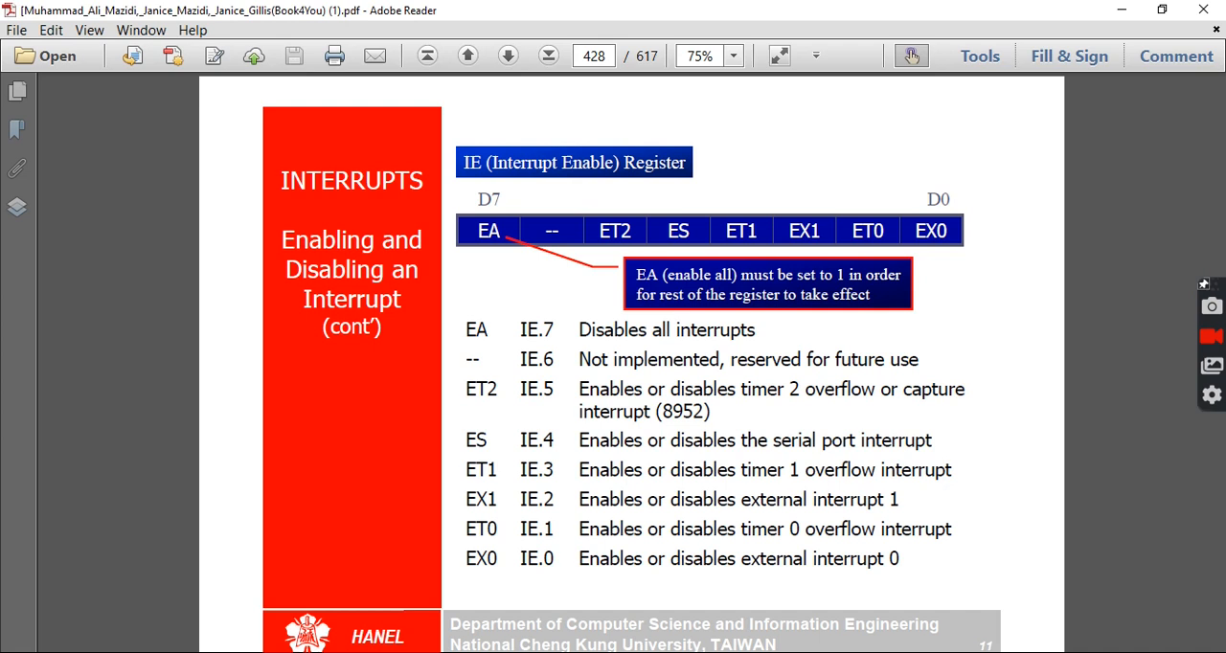
mouse_move(495, 237)
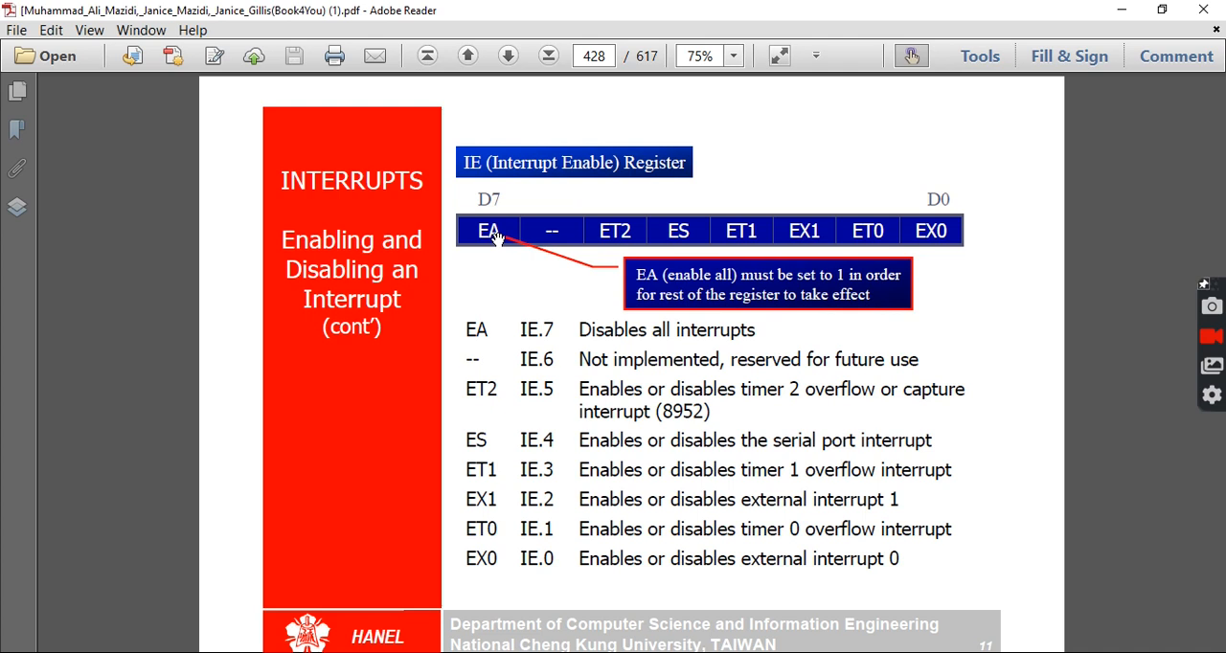
mouse_move(827, 251)
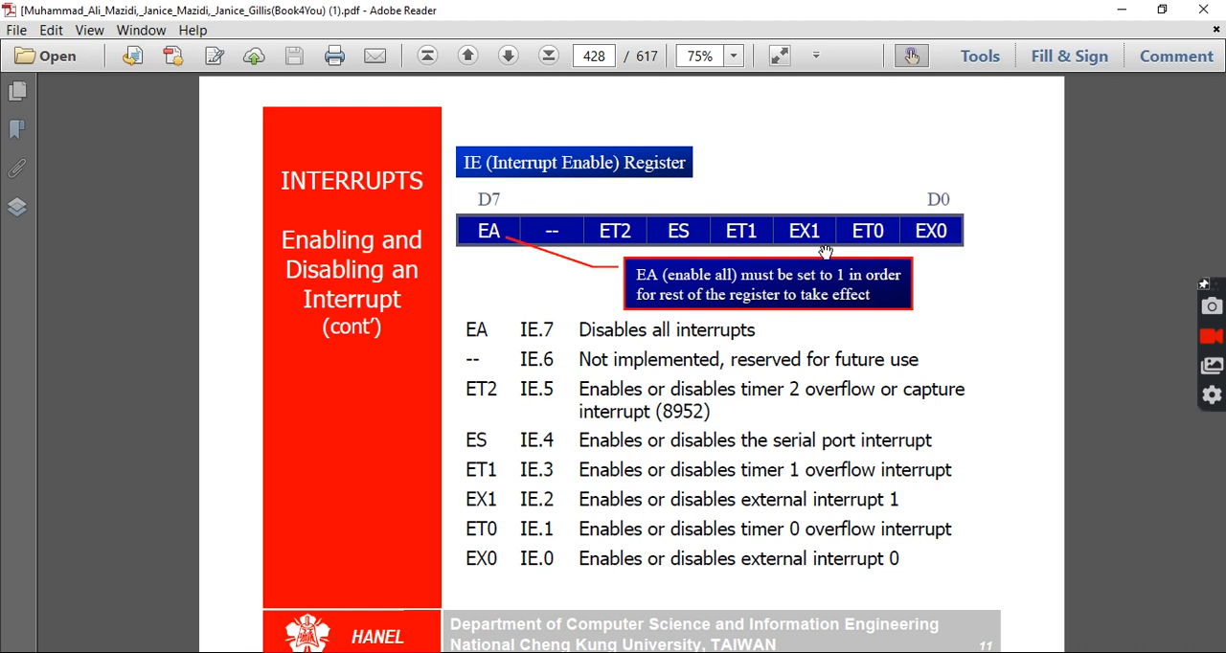
mouse_move(486, 241)
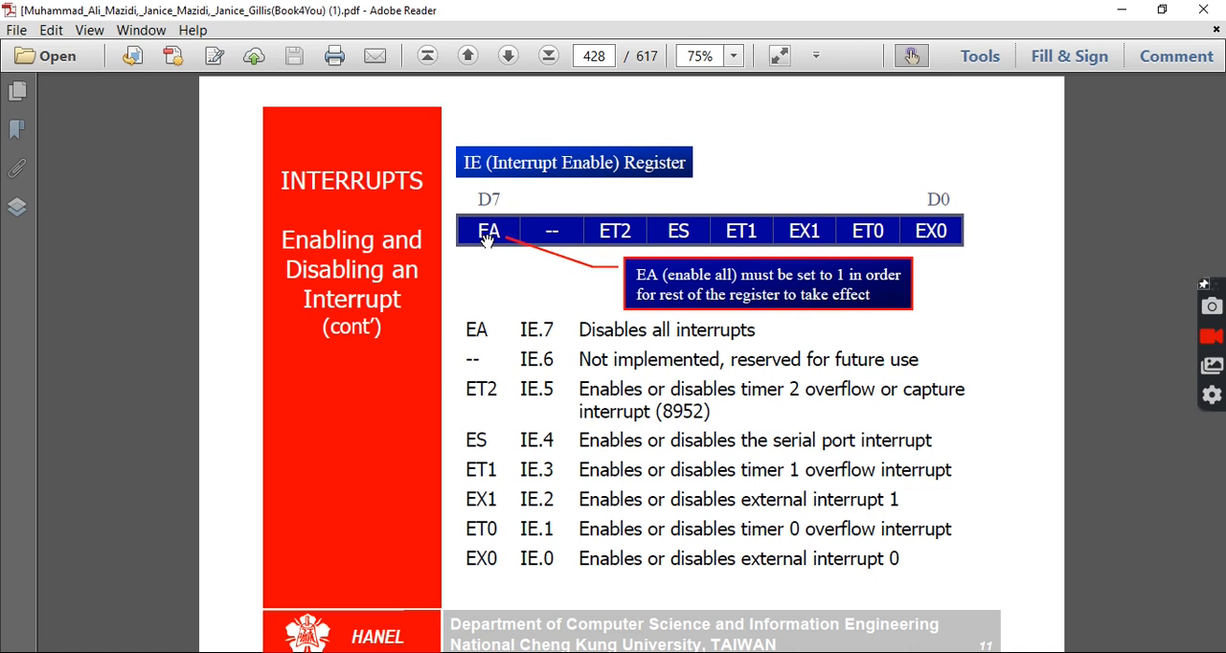
mouse_move(726, 539)
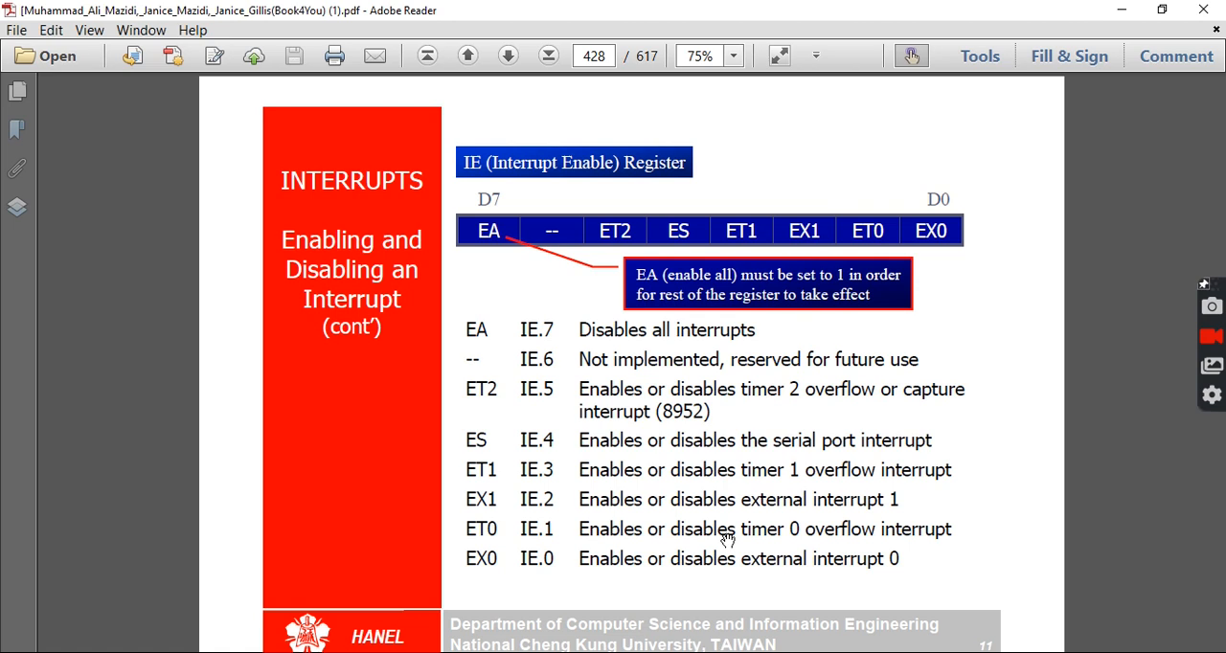
mouse_move(603, 333)
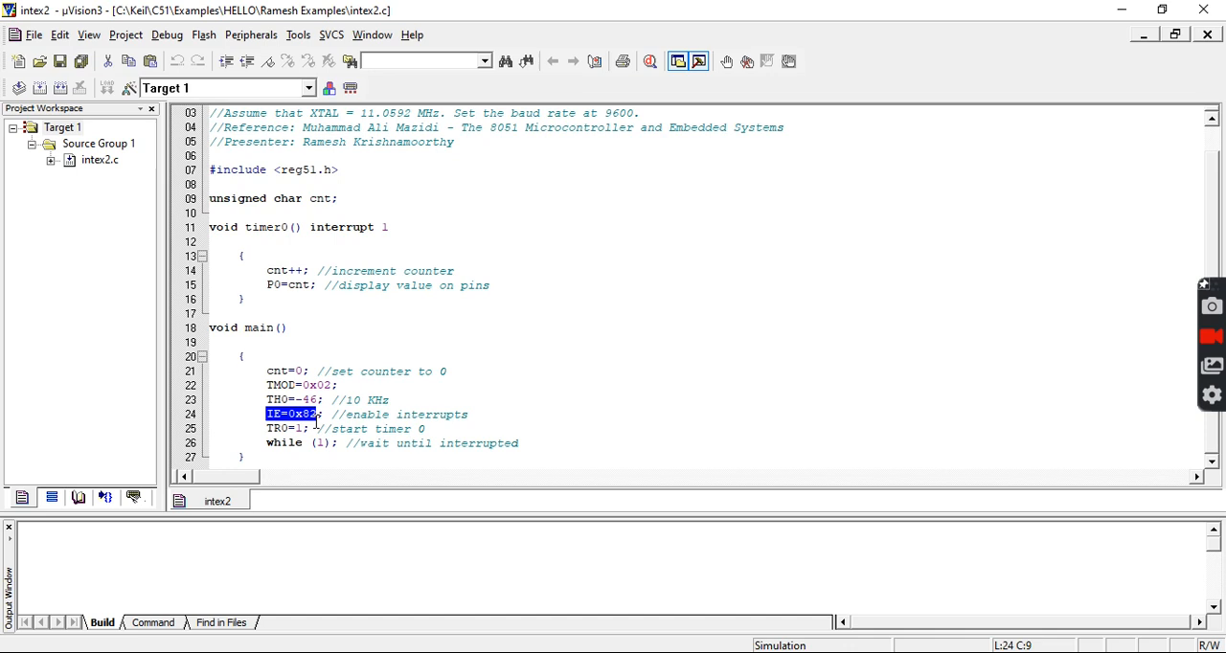
- Point out the IE=0x82 interrupt-enable line and highlight TR0=1 that starts timer 0
left_click(303, 429)
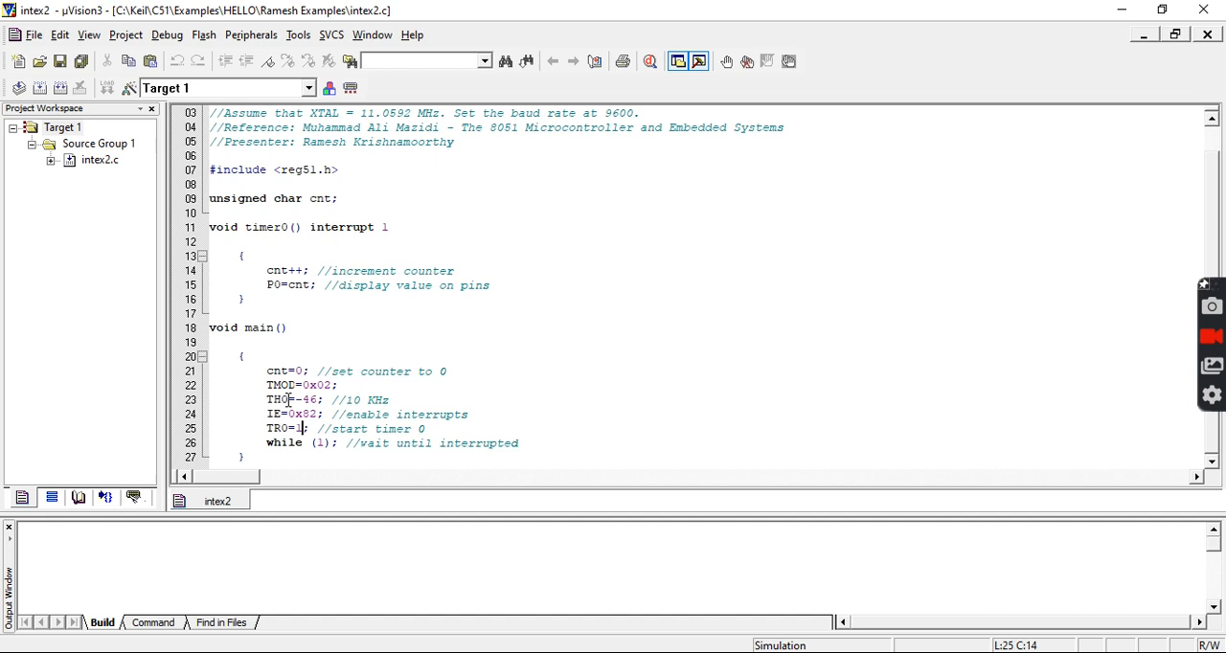
double_click(275, 398)
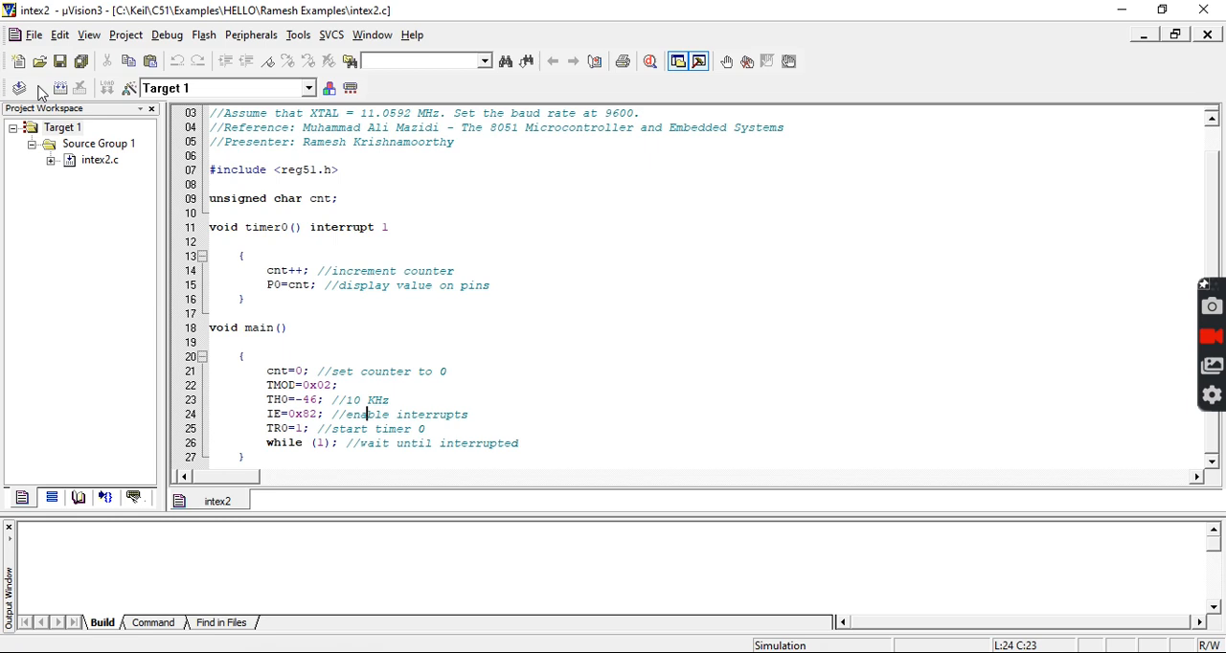
- Build intex2 with 0 errors and 0 warnings, then start the simulation debug session at main()
left_click(14, 88)
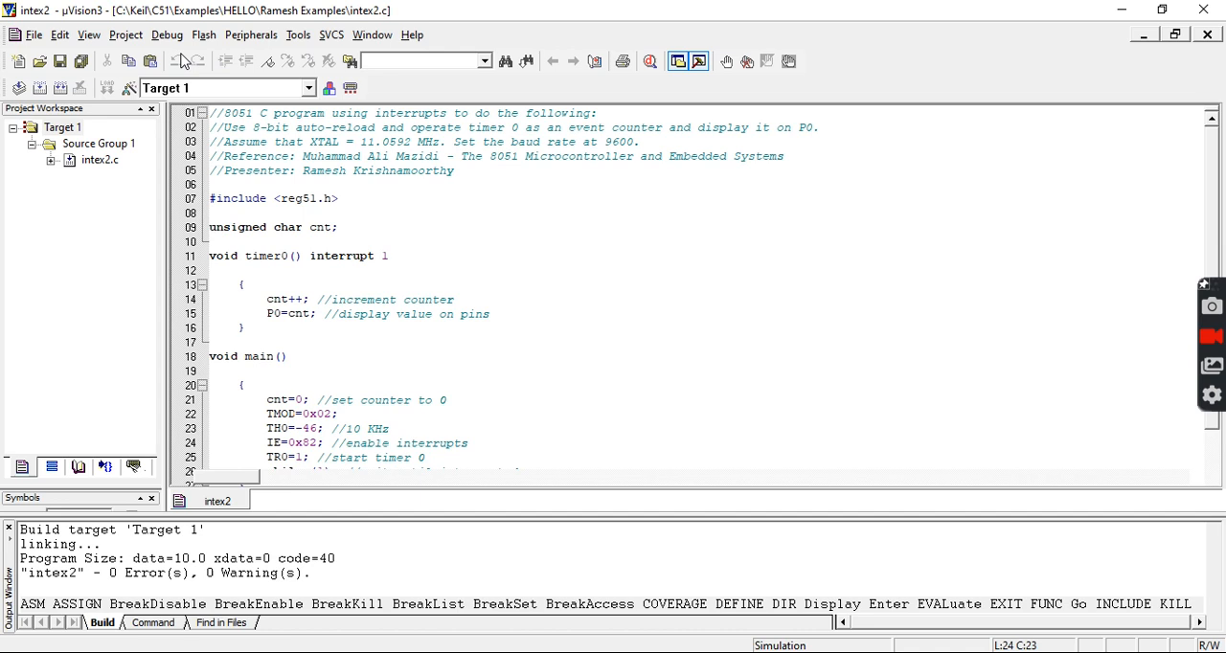
left_click(651, 61)
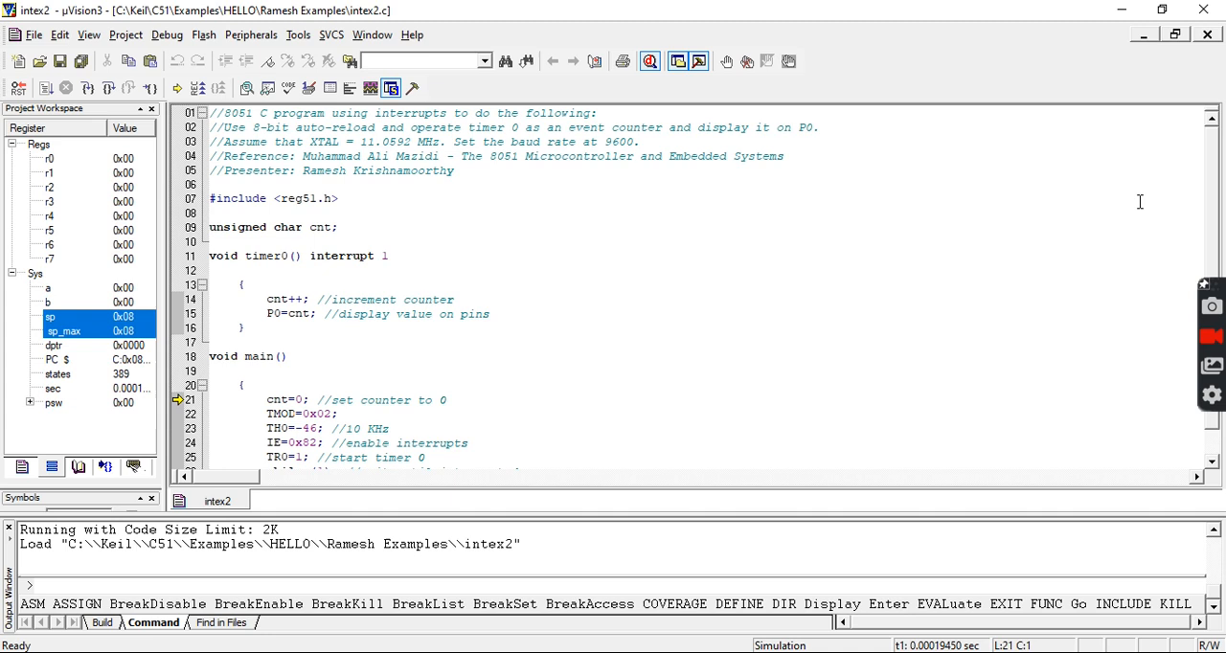
- Bring up the Timer 0, Interrupt System and Port 0 peripheral windows
left_click(251, 35)
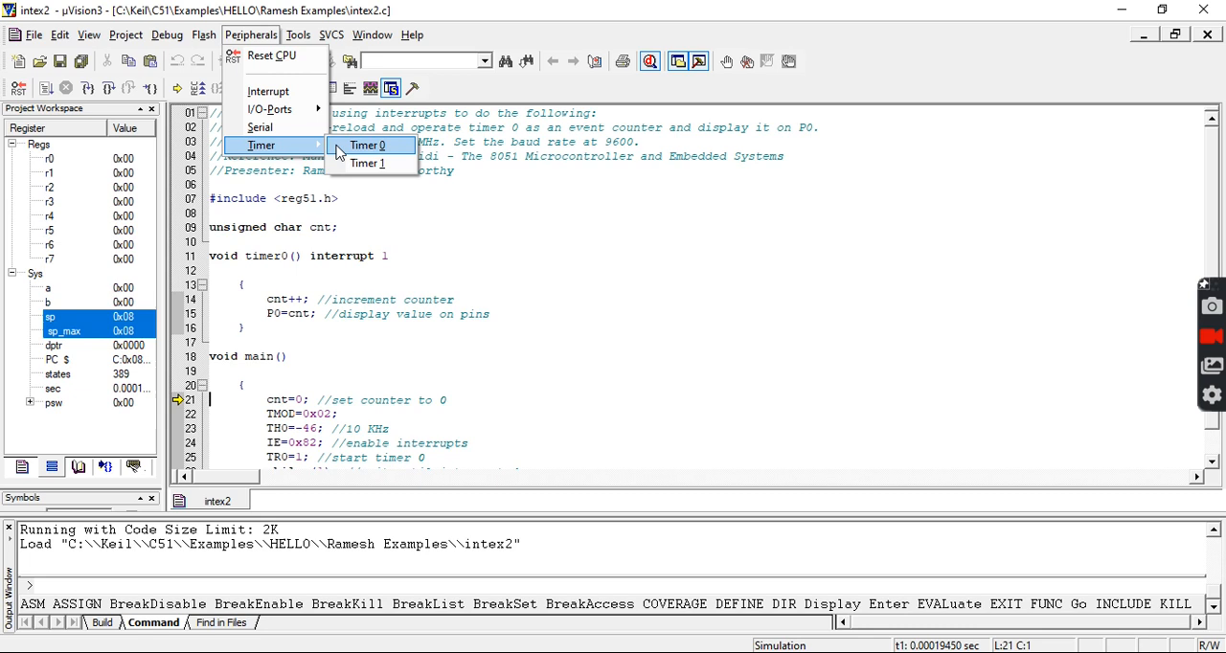
left_click(366, 145)
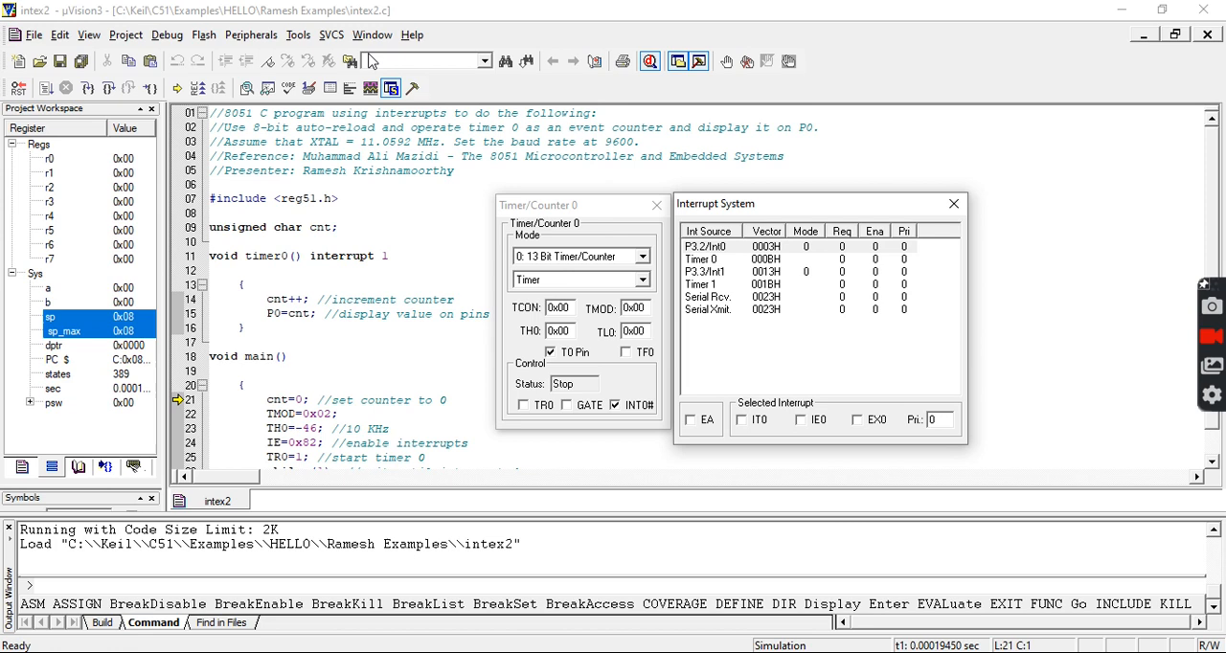
left_click(251, 34)
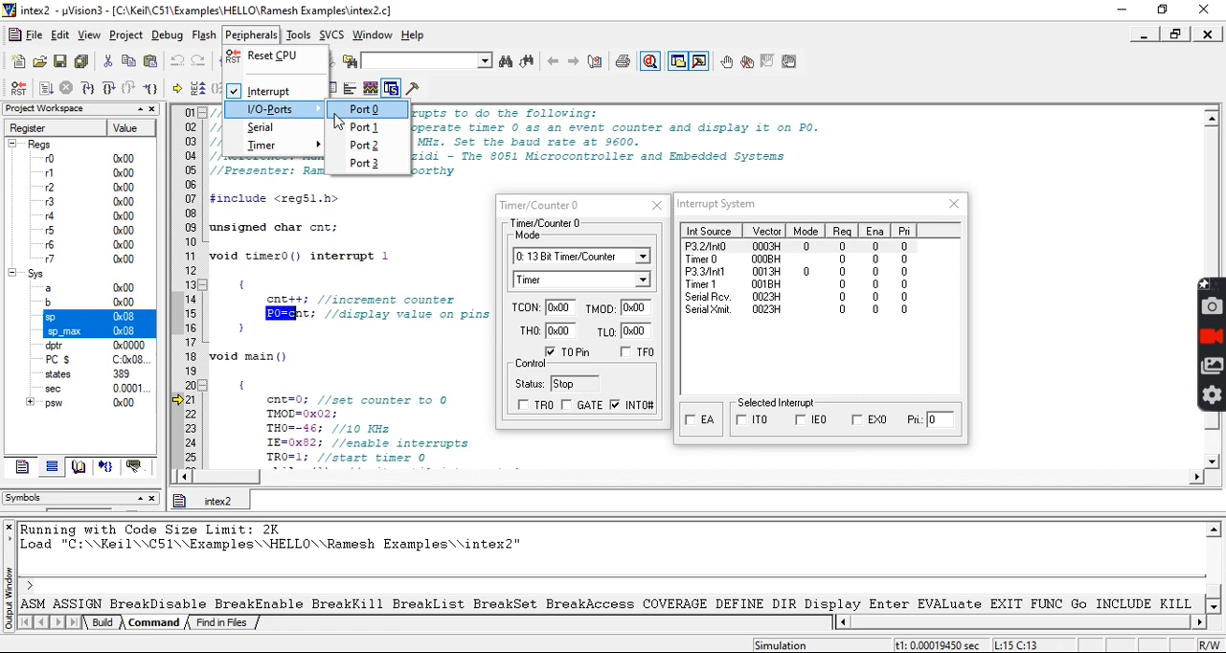
left_click(362, 108)
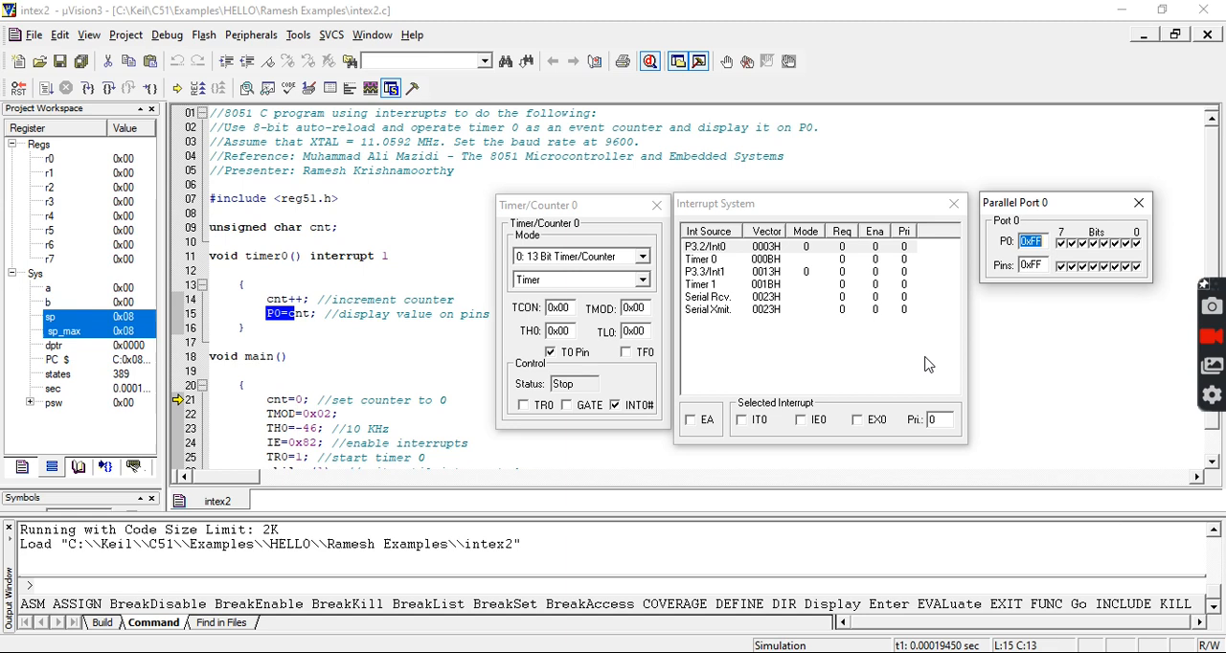
- Select the Timer 0 interrupt to show its flag and enable bits, and tick TR0 to run timer 0
left_click(703, 258)
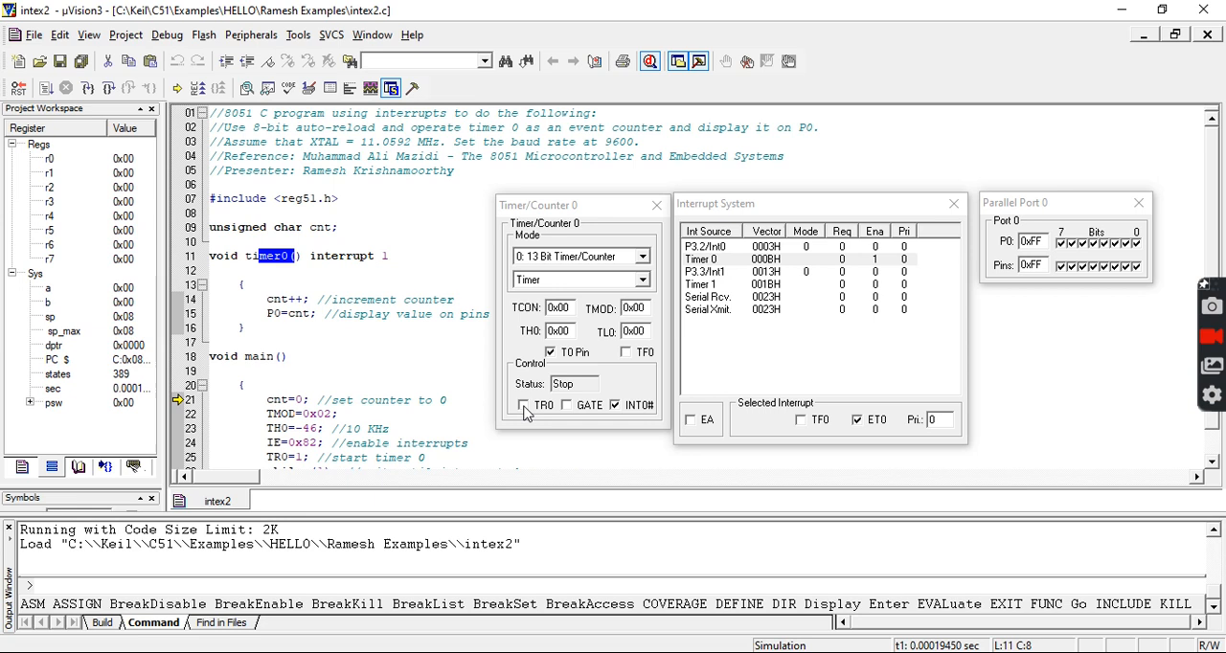
left_click(523, 404)
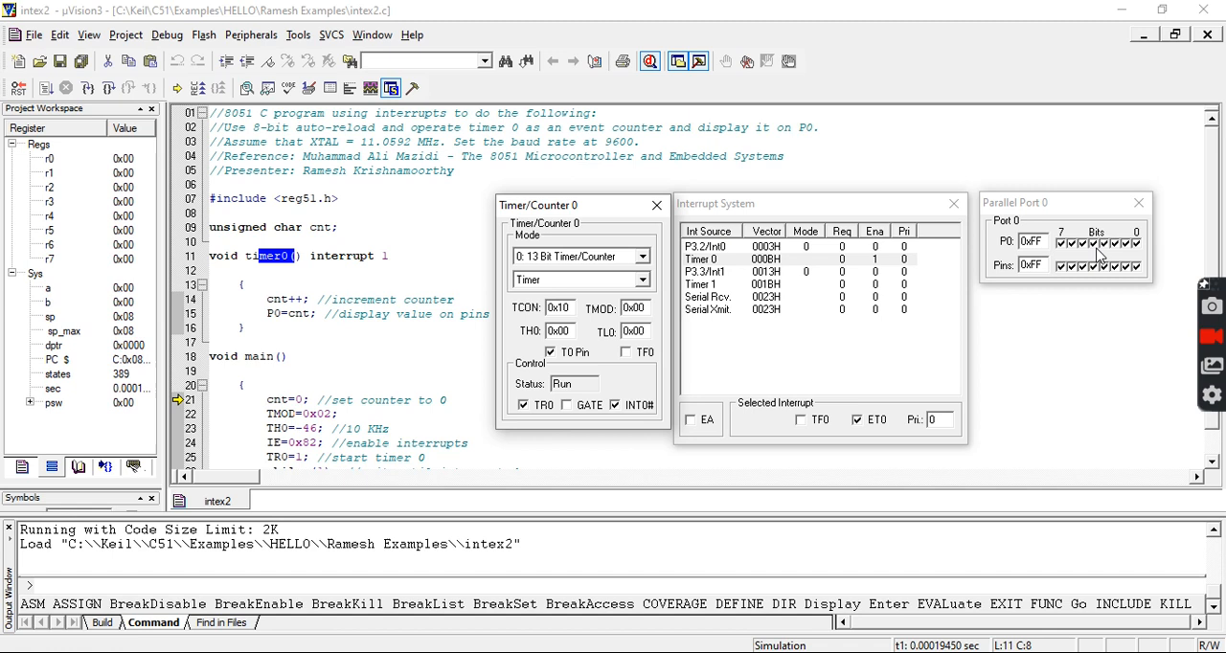